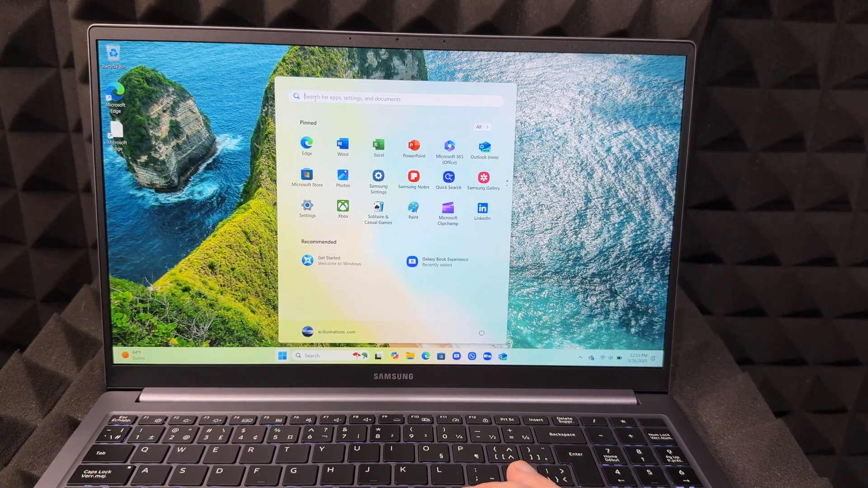
Step: Search 'update' from Start and open the Check for updates settings page
{"action": "type", "text": "u"}
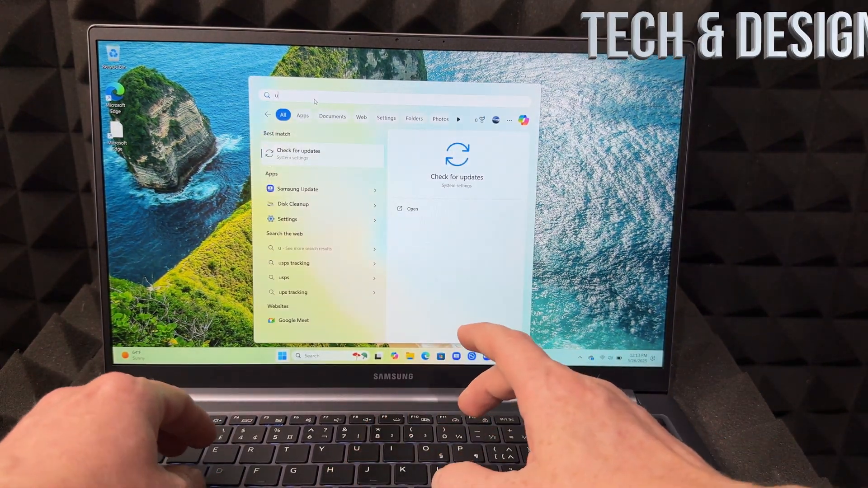
{"action": "type", "text": "pdate"}
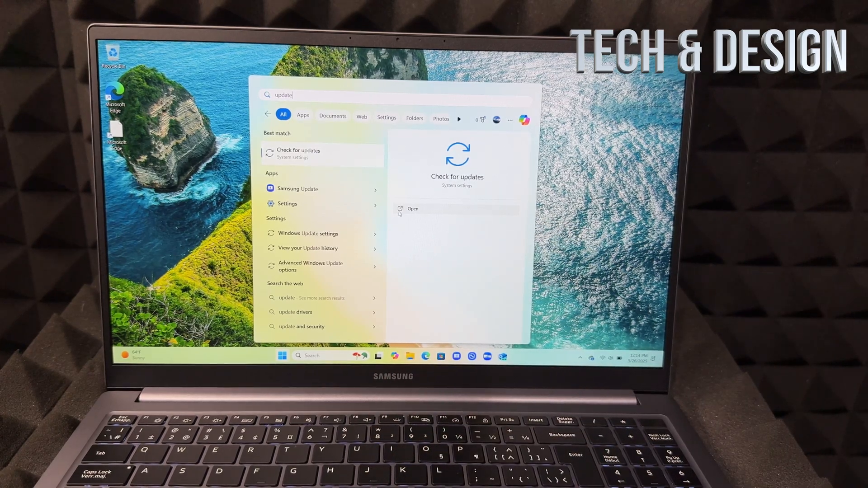
{"action": "left_click", "coordinate": [412, 209]}
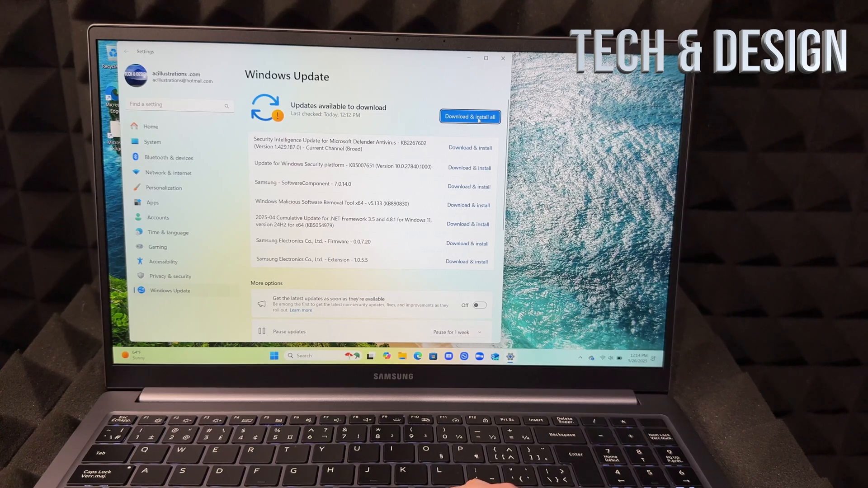
Step: Start Download & install all for the available Windows updates
{"action": "left_click", "coordinate": [469, 117]}
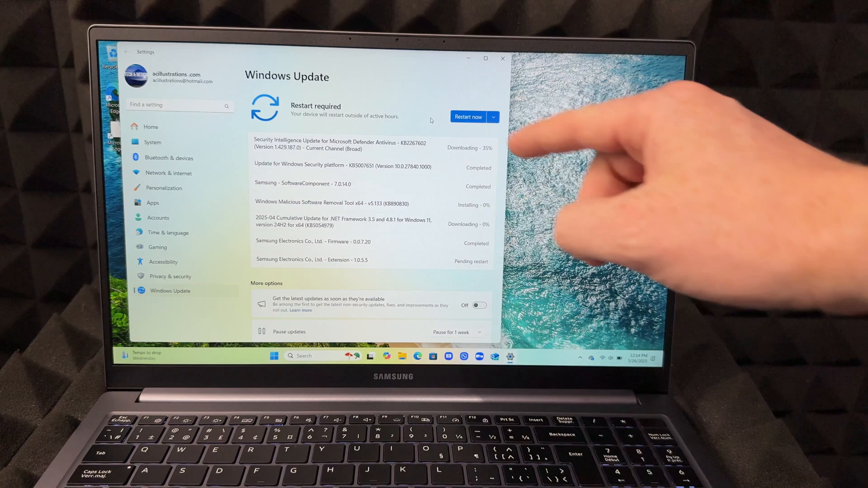
{"action": "mouse_move", "coordinate": [598, 166]}
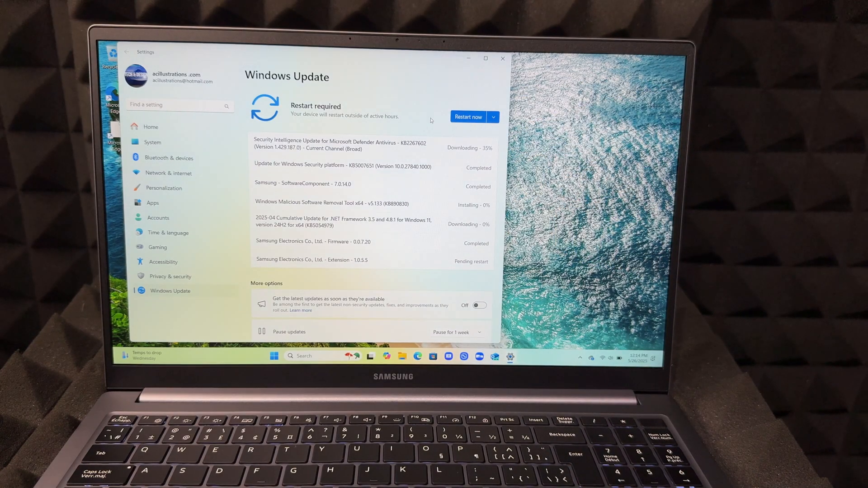